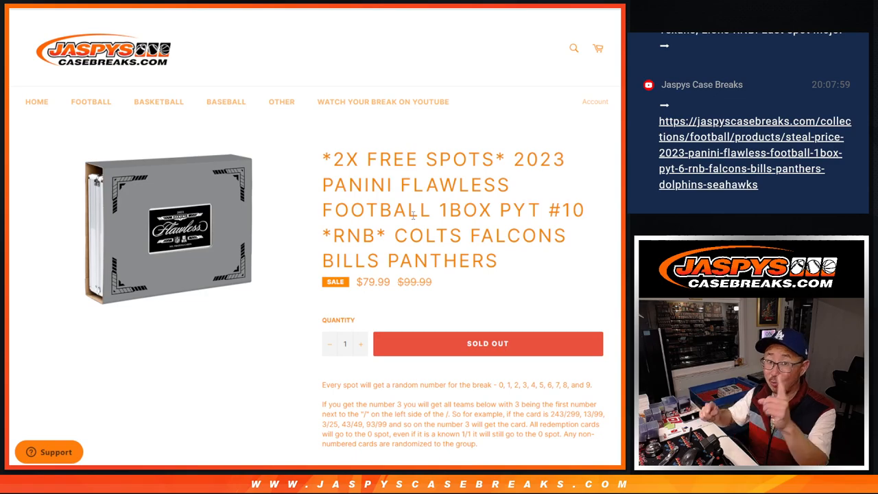
{"action": "mouse_move", "coordinate": [451, 253]}
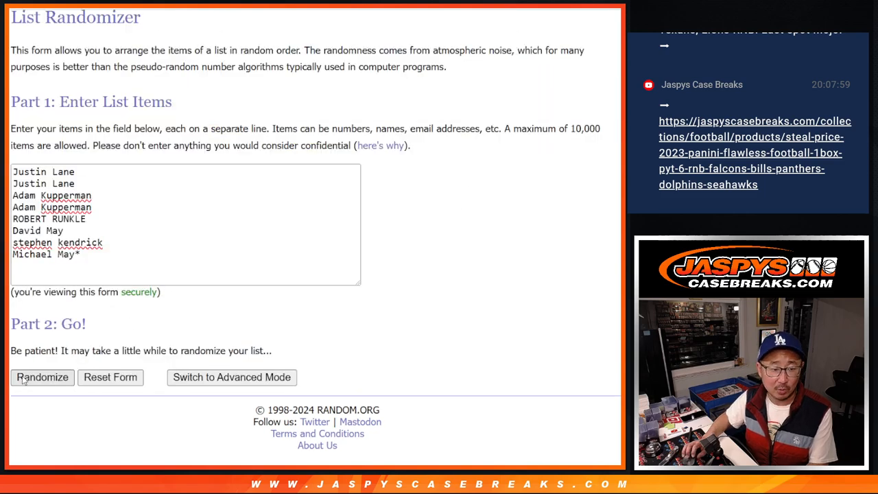
Step: Reshuffle the eight-name list repeatedly with Again!, then select the top two names
{"action": "left_click", "coordinate": [42, 377]}
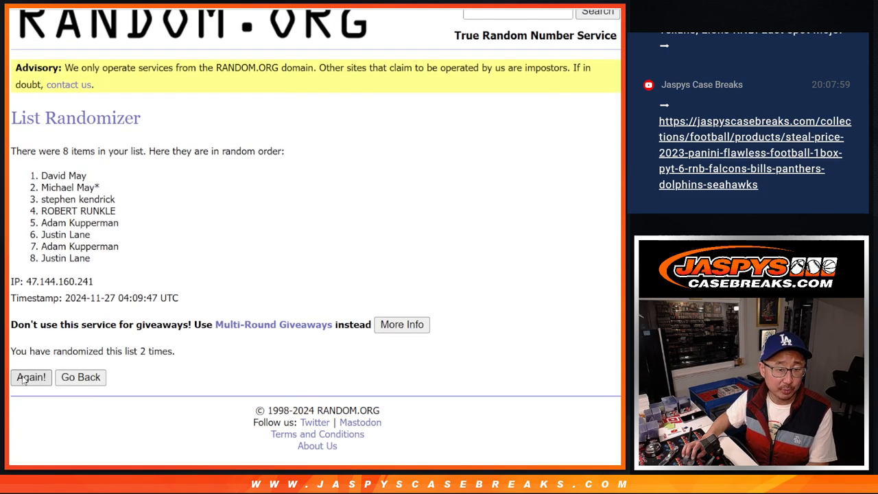
{"action": "left_click", "coordinate": [31, 378]}
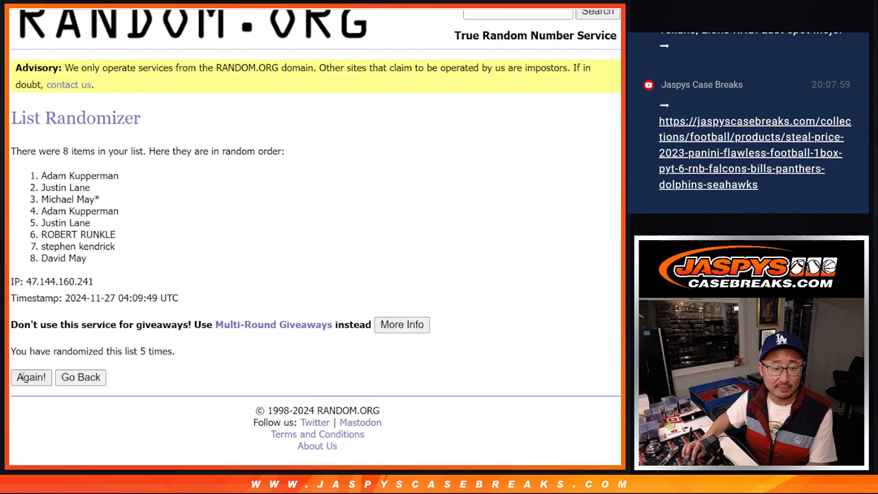
{"action": "left_click", "coordinate": [31, 377]}
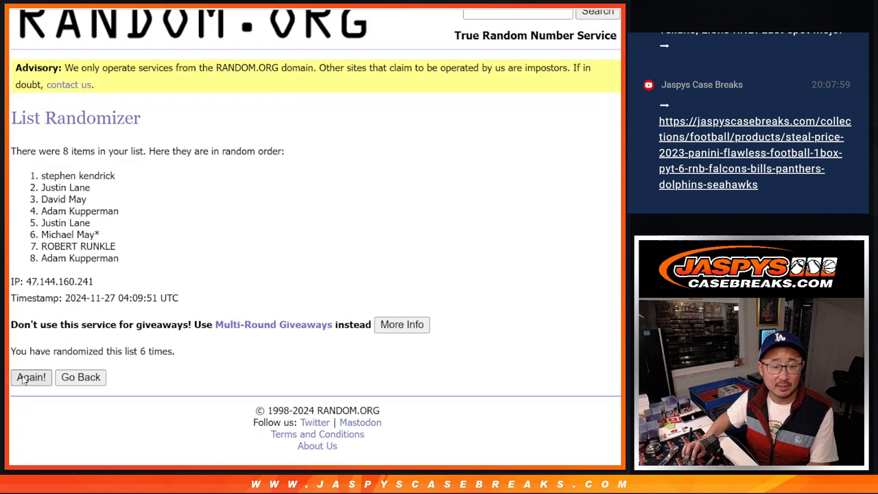
{"action": "left_click", "coordinate": [31, 376]}
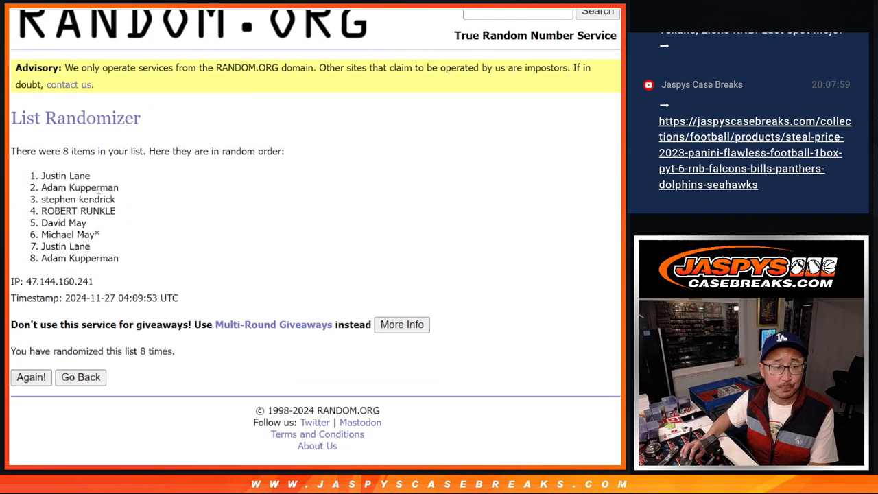
{"action": "left_click_drag", "start_coordinate": [44, 176], "coordinate": [118, 187]}
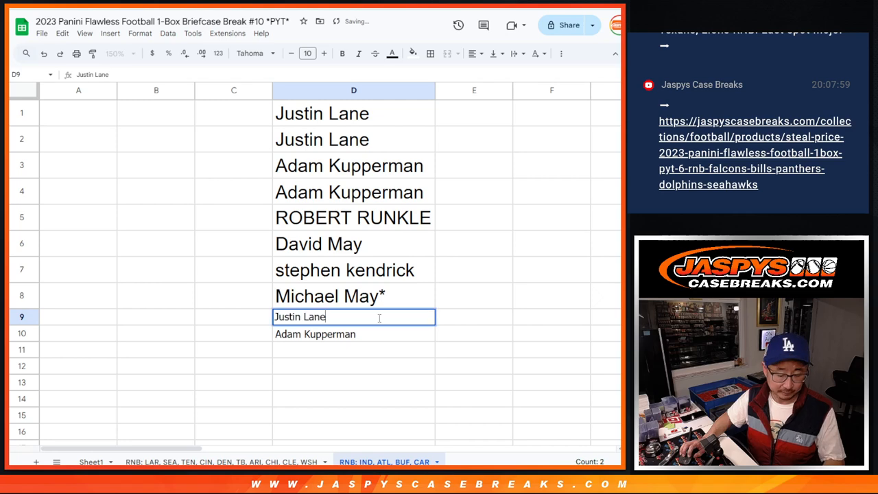
{"action": "type", "text": "^"}
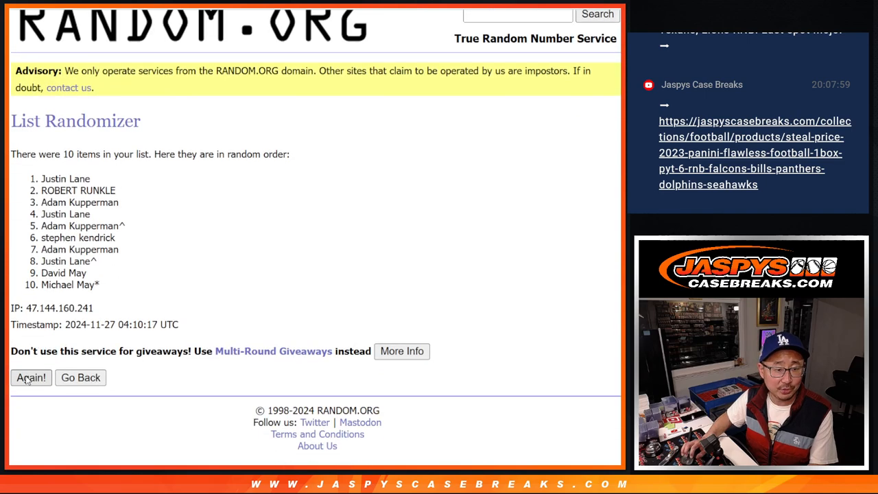
Step: Shuffle the ten names, then shuffle digits 0–9 and select them for copying
{"action": "left_click", "coordinate": [31, 377]}
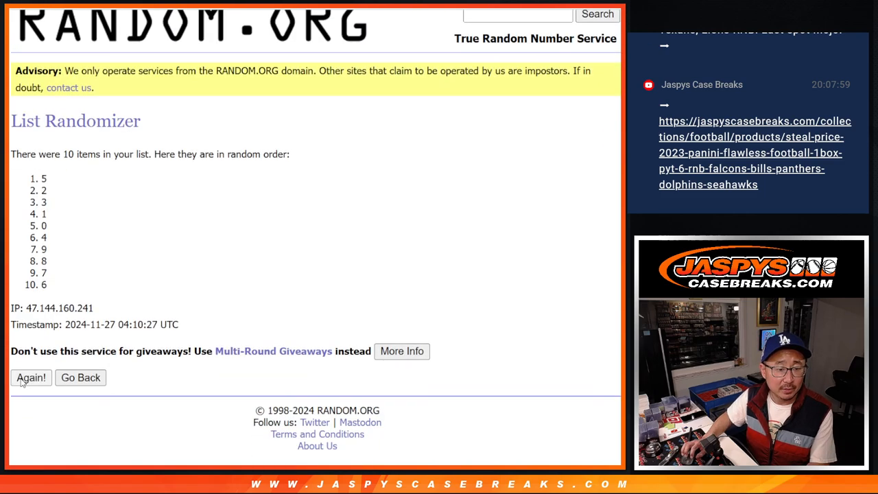
{"action": "left_click", "coordinate": [31, 377]}
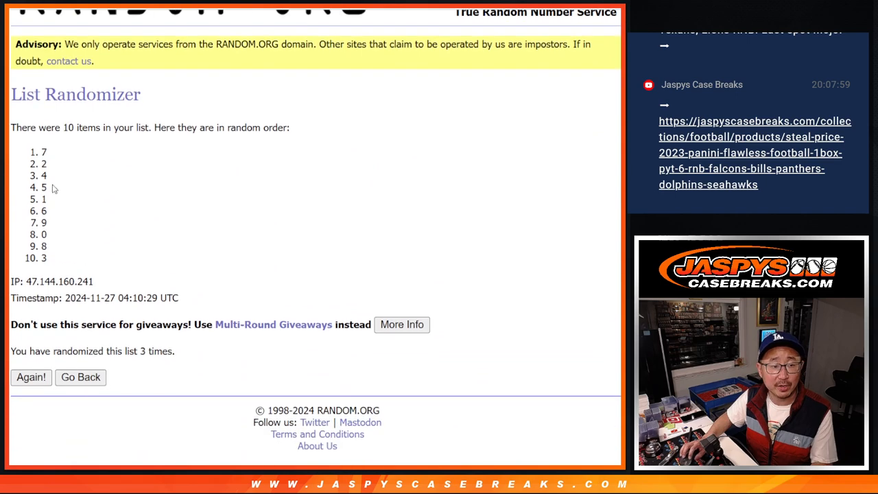
{"action": "left_click_drag", "start_coordinate": [44, 152], "coordinate": [44, 258]}
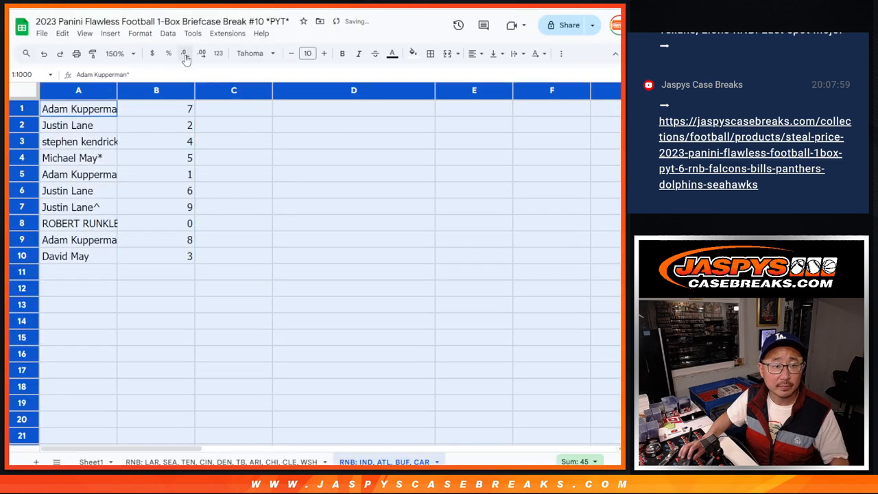
Step: Set the name-number list to size 12, zoom in, and check names in A6 and A9
{"action": "left_click", "coordinate": [307, 54]}
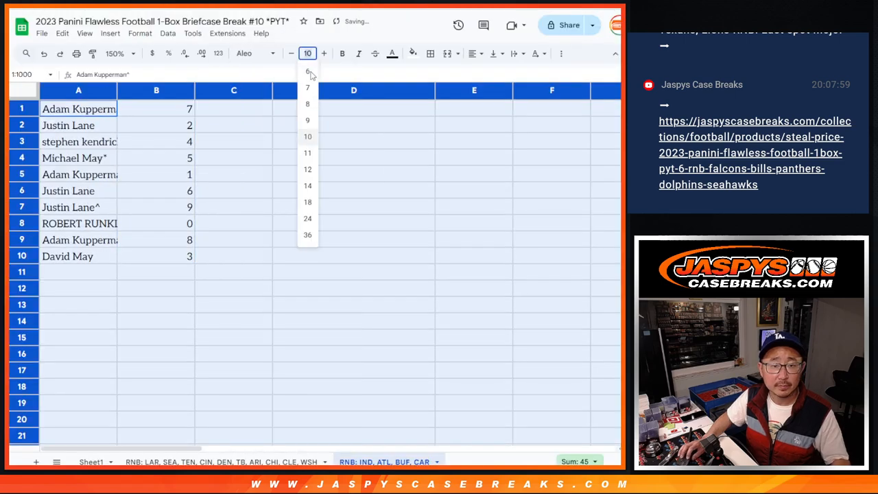
{"action": "left_click", "coordinate": [115, 53]}
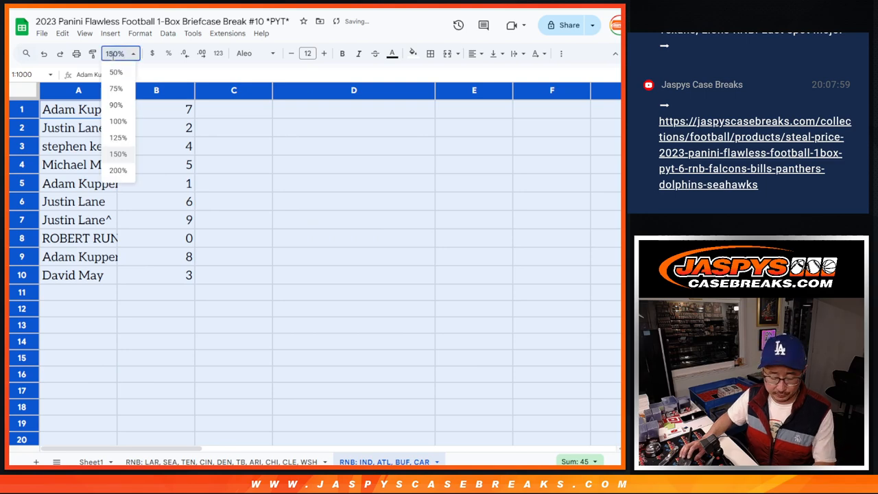
{"action": "left_click", "coordinate": [118, 153]}
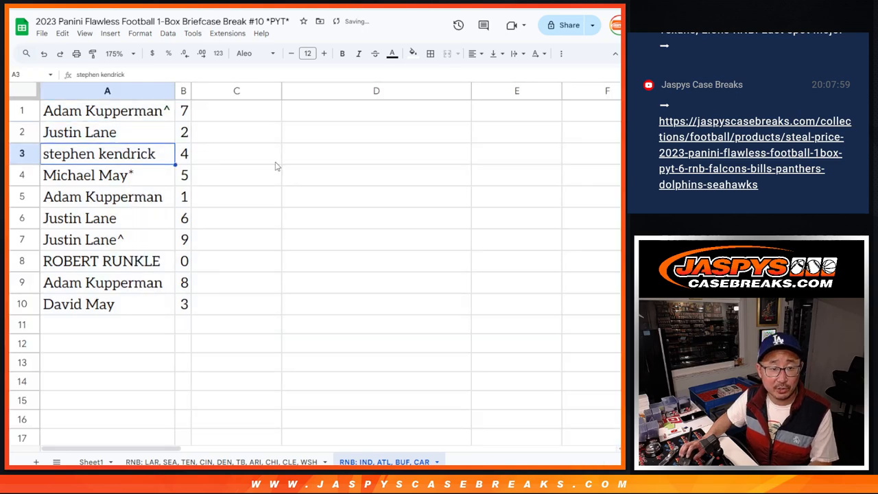
{"action": "left_click", "coordinate": [102, 196]}
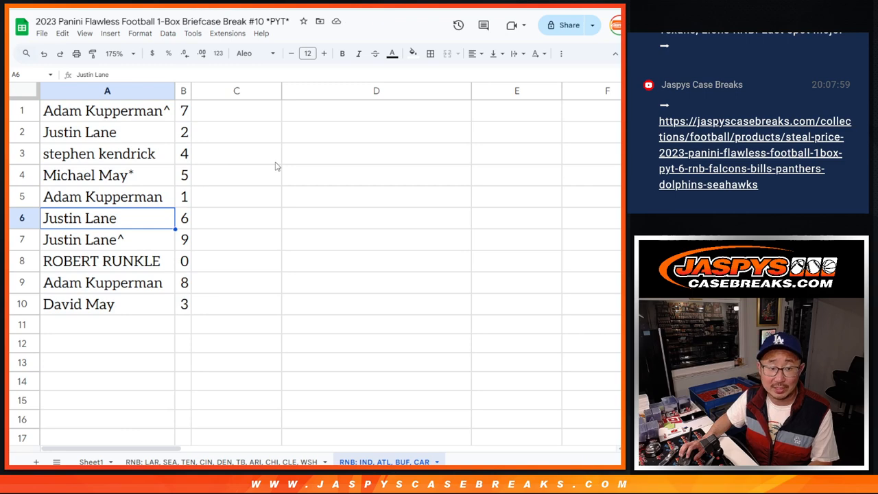
{"action": "left_click", "coordinate": [103, 282]}
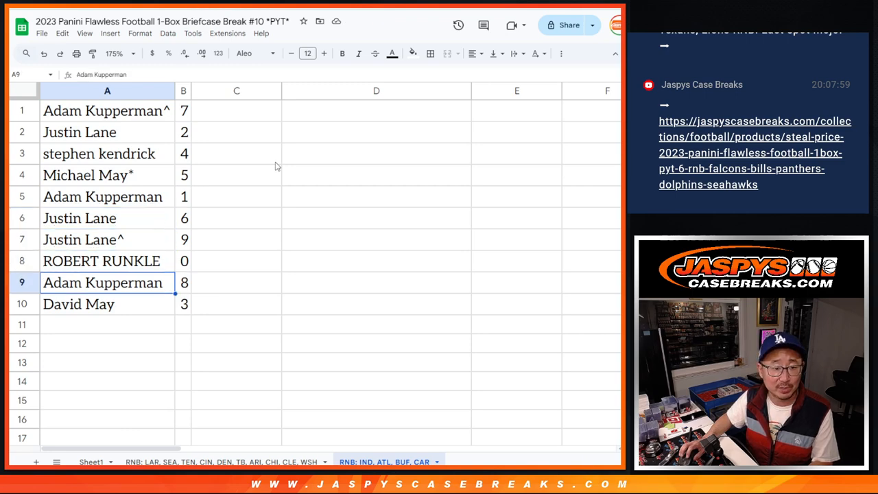
{"action": "left_click", "coordinate": [107, 323]}
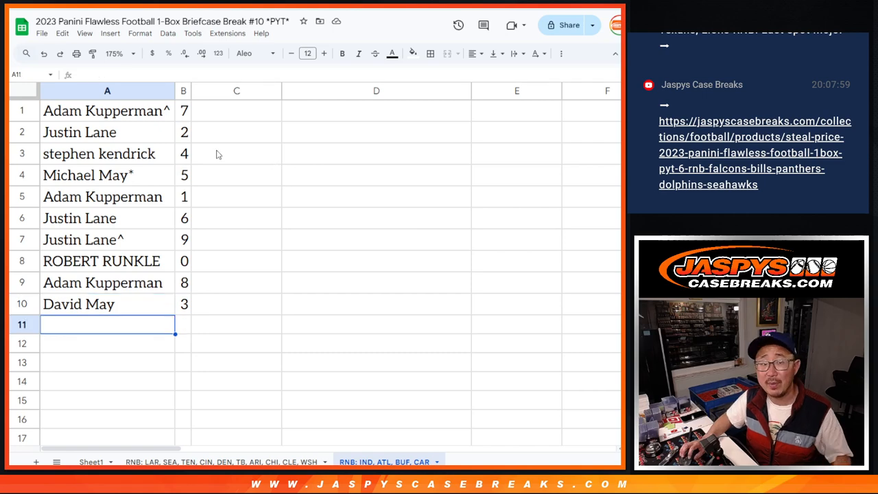
Step: Sort the sheet ascending by column B (0–9) and center the name-number table
{"action": "right_click", "coordinate": [184, 90]}
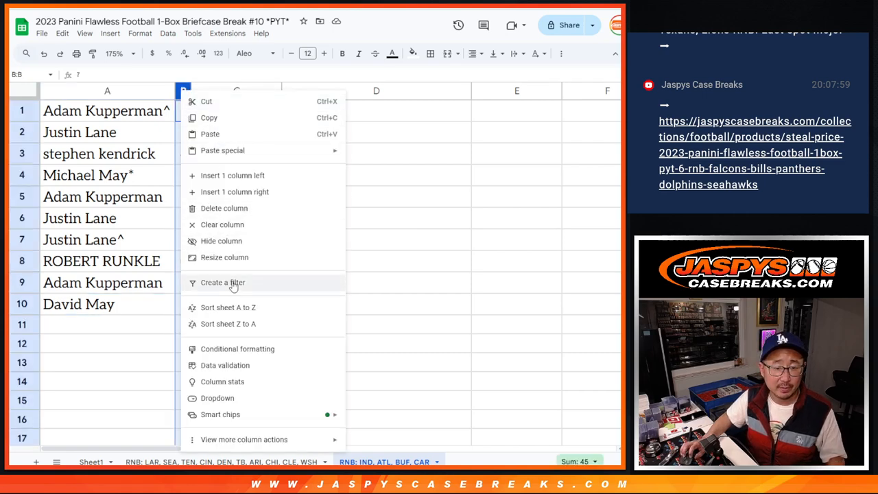
{"action": "left_click", "coordinate": [228, 307]}
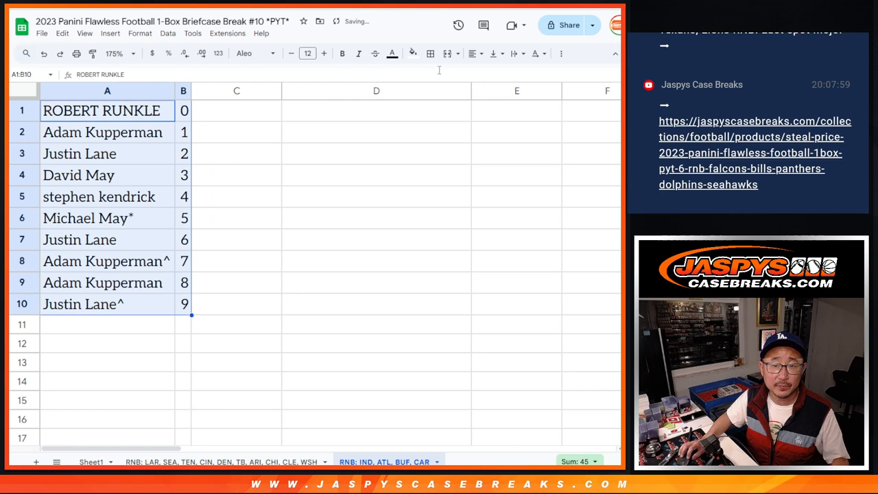
{"action": "left_click", "coordinate": [475, 53]}
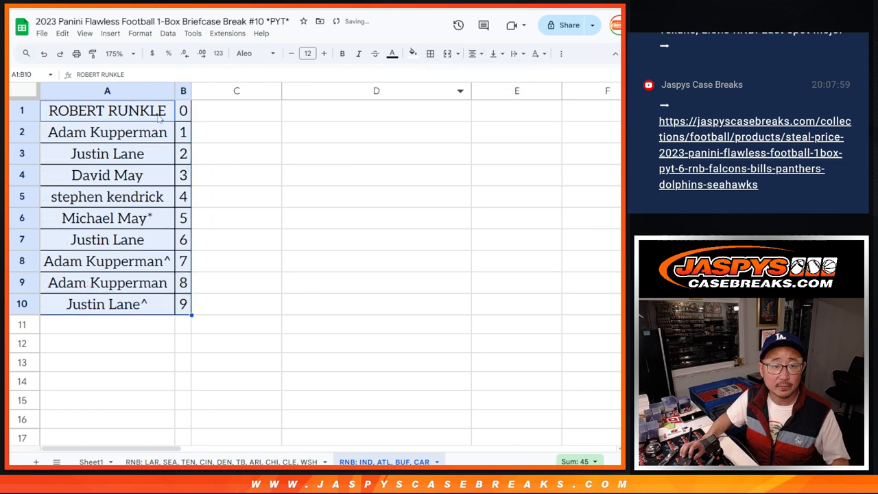
{"action": "left_click", "coordinate": [107, 110]}
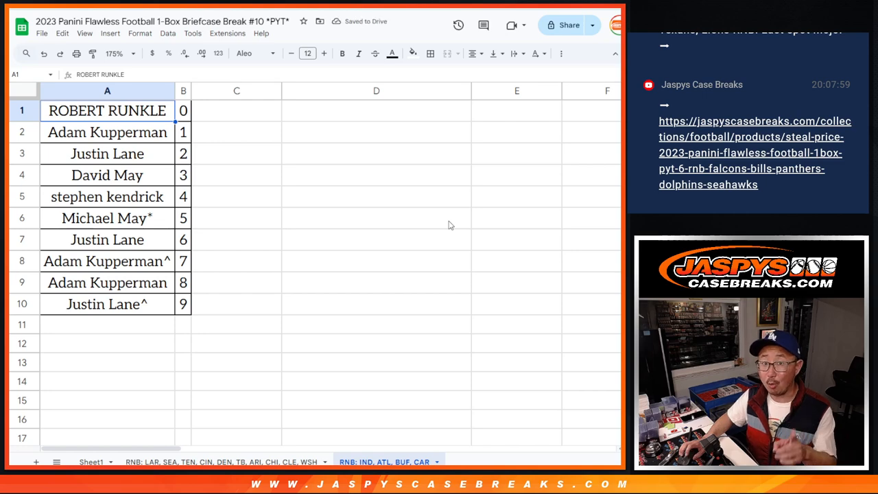